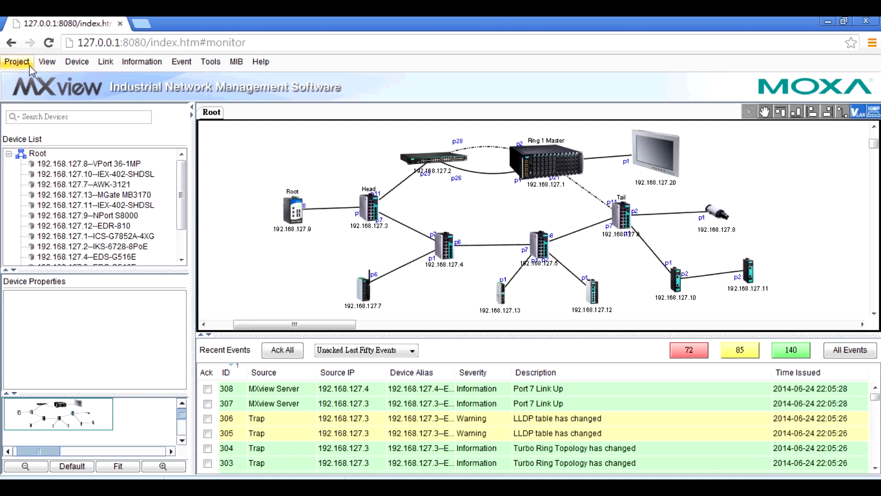
Enable Playback in MXview's System Configuration preferences and confirm with OK
{"action": "left_click", "coordinate": [16, 61]}
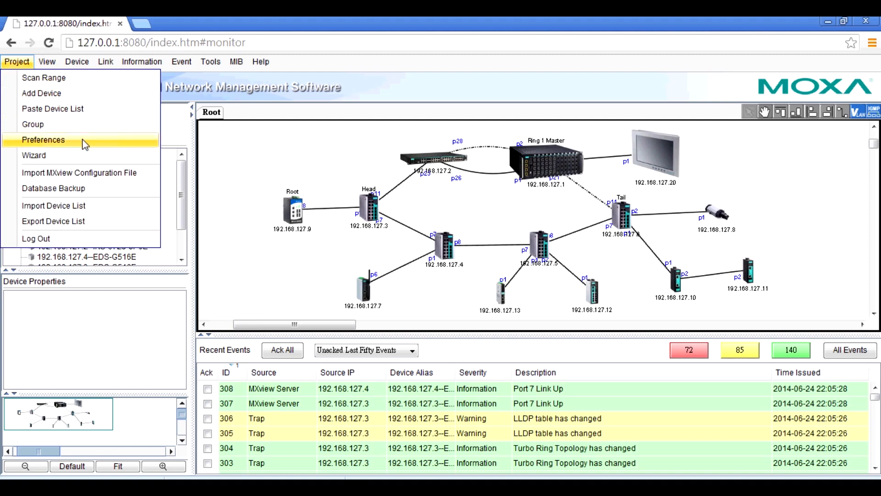
{"action": "left_click", "coordinate": [44, 140]}
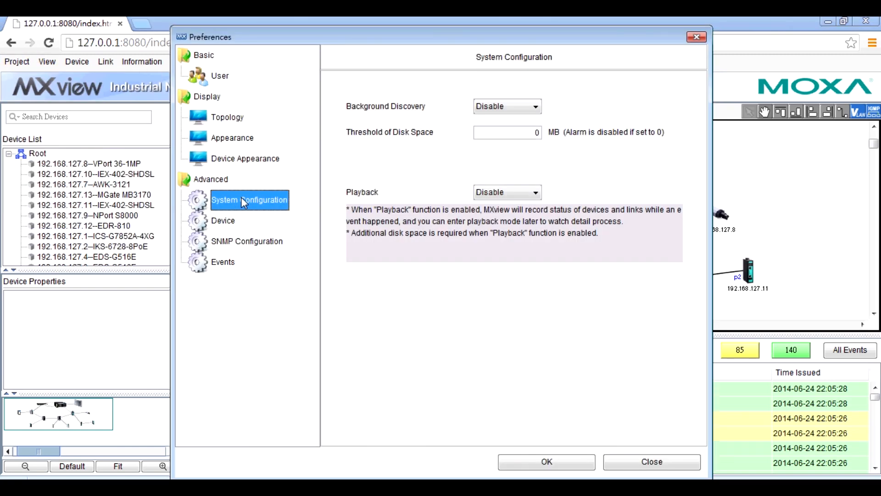
{"action": "left_click", "coordinate": [532, 192]}
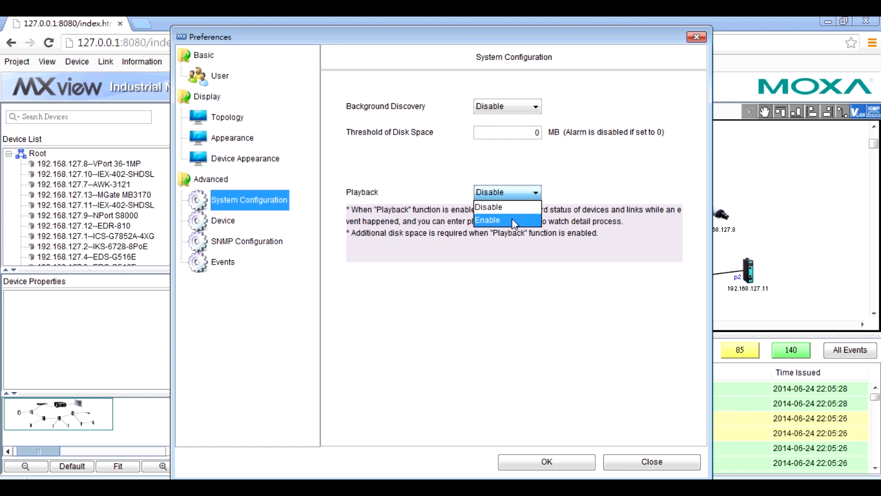
{"action": "left_click", "coordinate": [490, 220]}
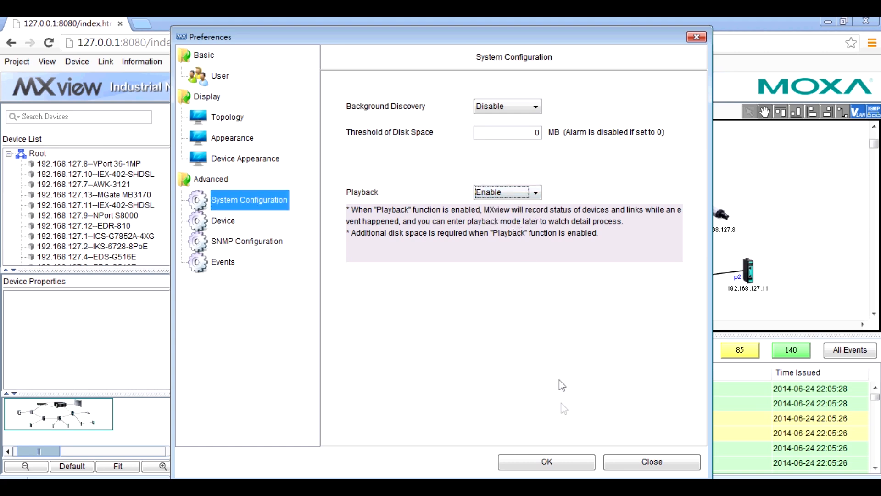
{"action": "left_click", "coordinate": [652, 462]}
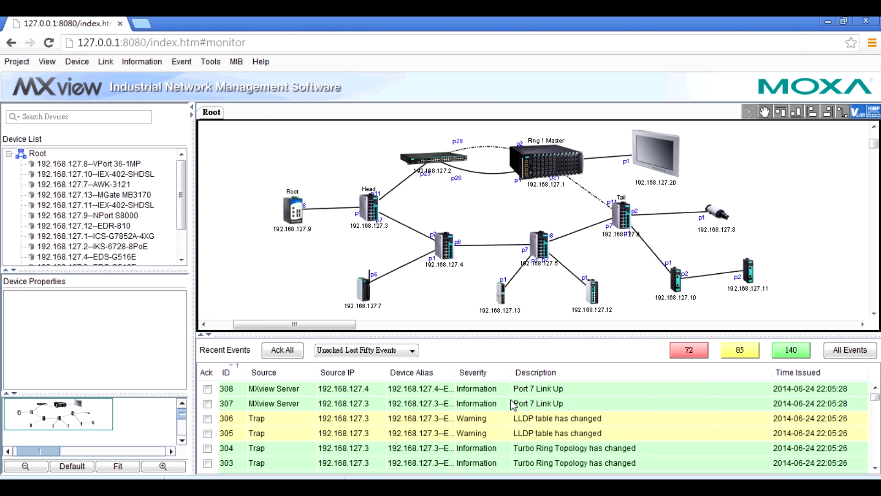
{"action": "mouse_move", "coordinate": [359, 255]}
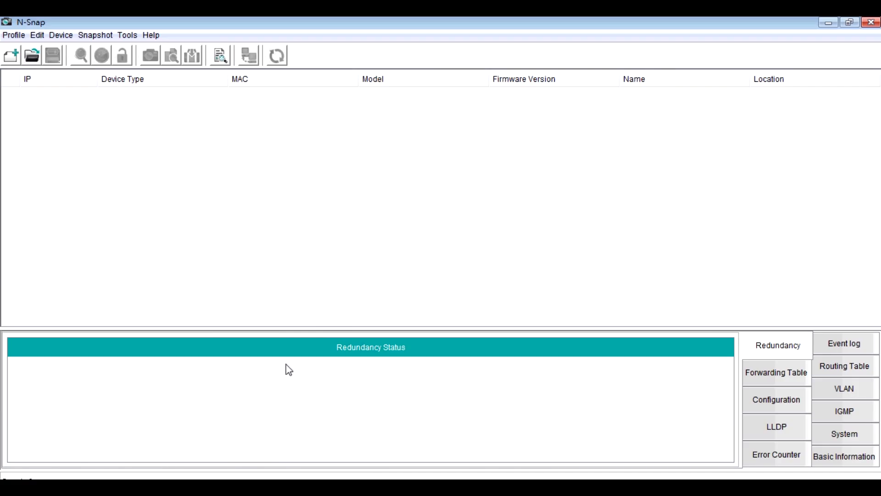
{"action": "mouse_move", "coordinate": [144, 187]}
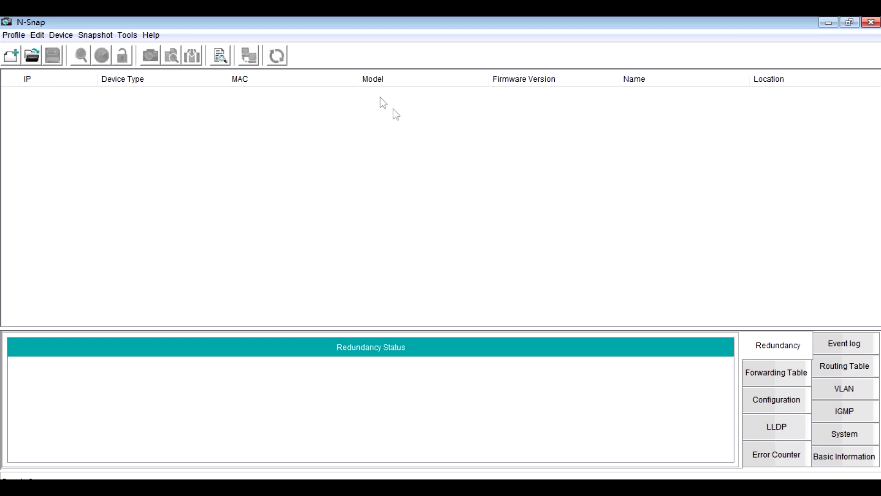
{"action": "mouse_move", "coordinate": [531, 219]}
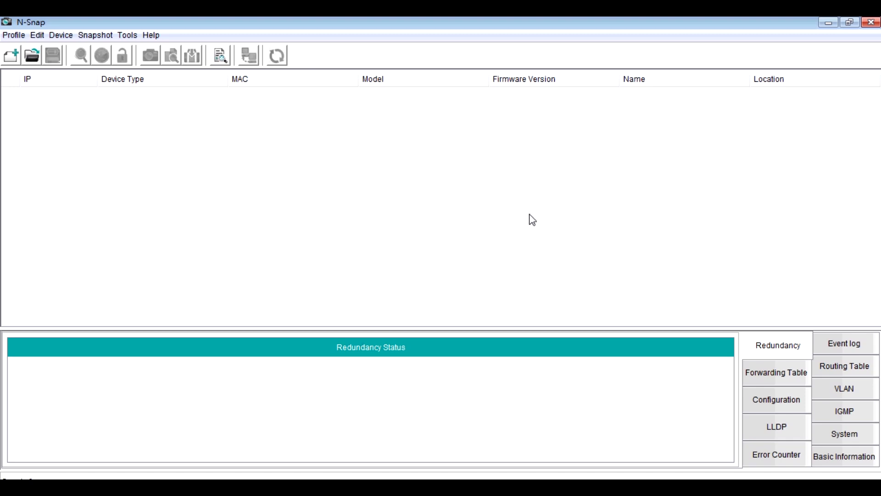
{"action": "mouse_move", "coordinate": [409, 166]}
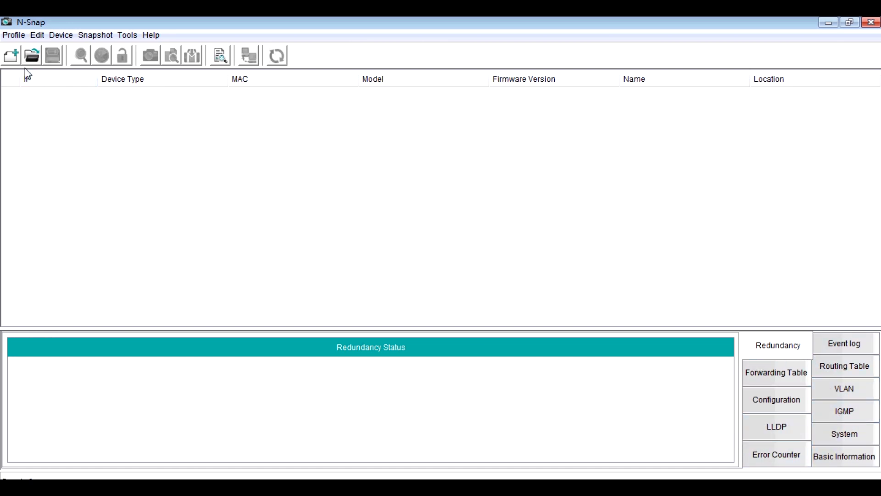
Create a profile in the DEMO folder and IP-scan 192.168.127.1 to 192.168.127.6 for switches
{"action": "left_click", "coordinate": [13, 55]}
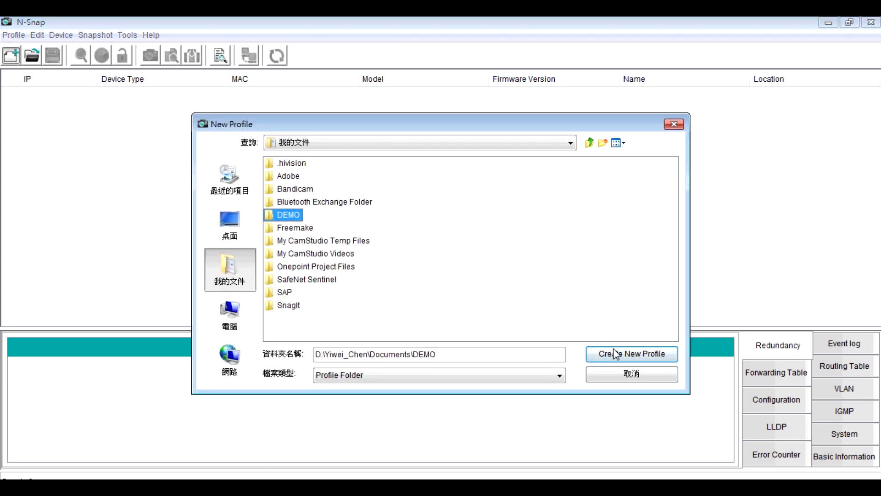
{"action": "left_click", "coordinate": [632, 354]}
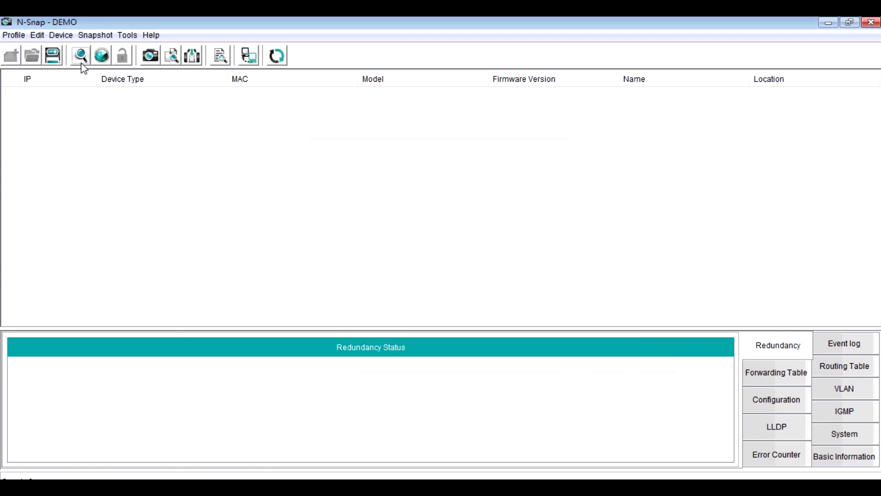
{"action": "left_click", "coordinate": [81, 56]}
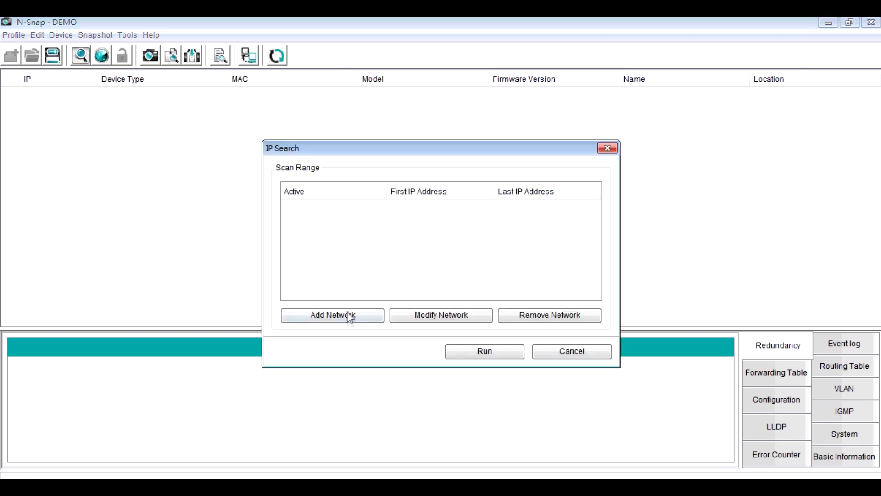
{"action": "left_click", "coordinate": [333, 315]}
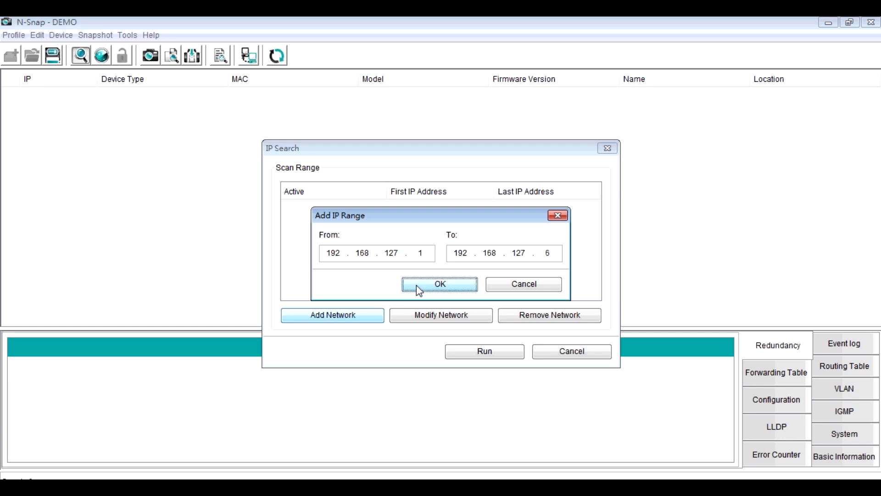
{"action": "left_click", "coordinate": [441, 284]}
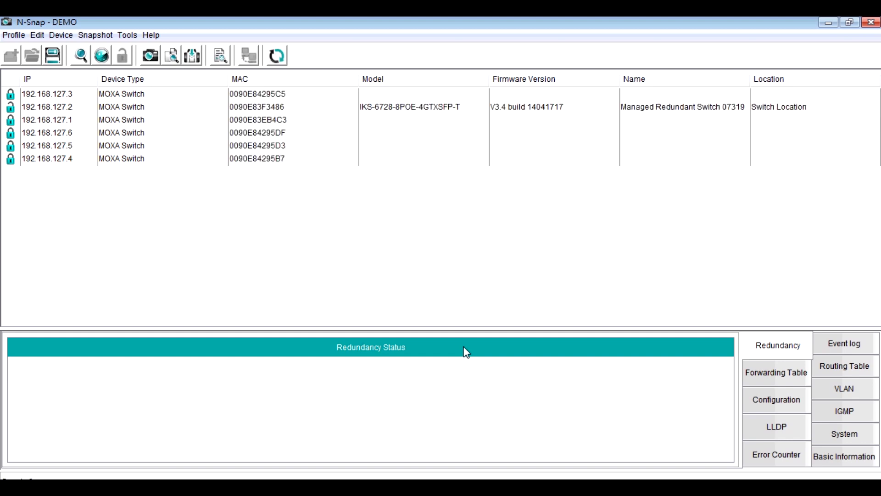
Take a snapshot named DEMO of the six listed switches and acknowledge the finished message
{"action": "left_click", "coordinate": [148, 56]}
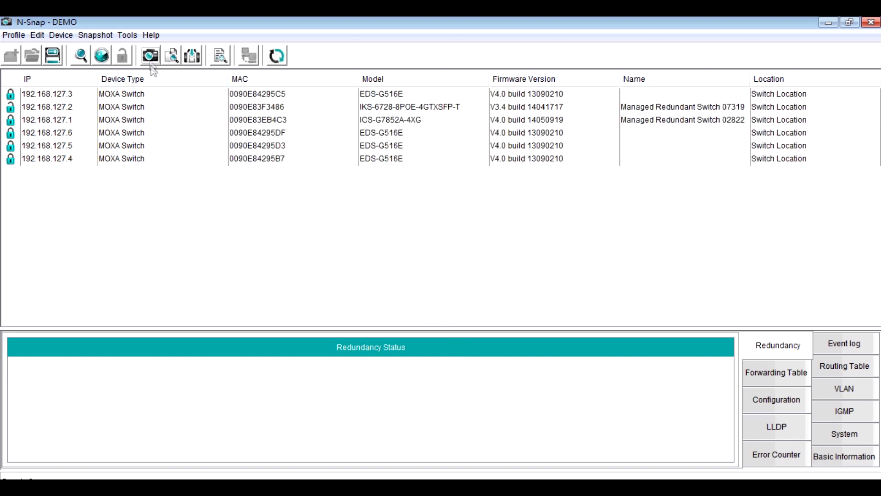
{"action": "mouse_move", "coordinate": [150, 59]}
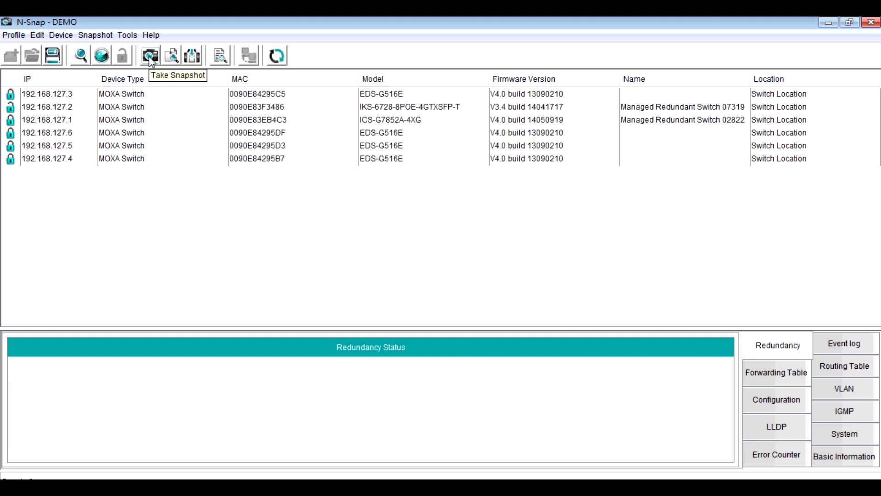
{"action": "left_click", "coordinate": [150, 55]}
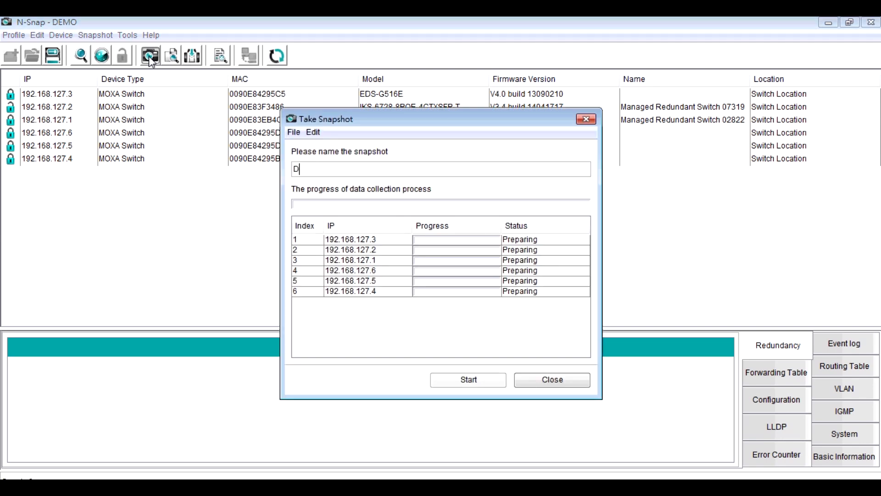
{"action": "type", "text": "EMO"}
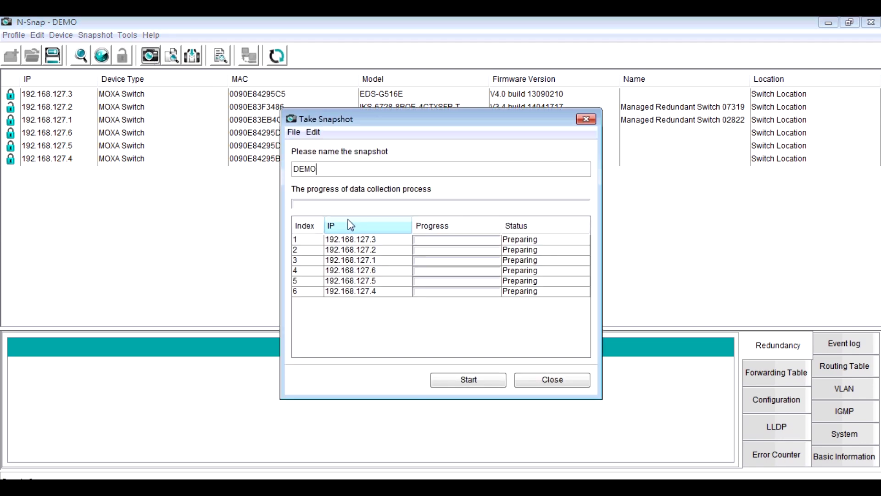
{"action": "left_click", "coordinate": [469, 380]}
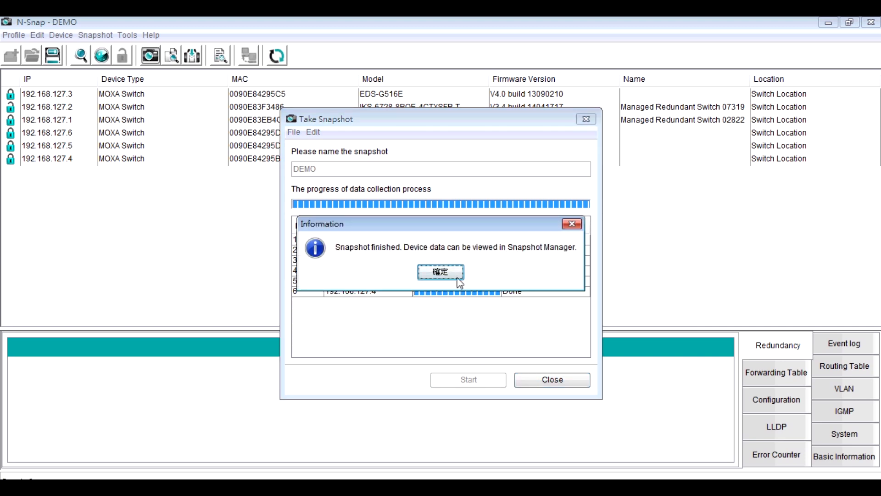
{"action": "left_click", "coordinate": [441, 272]}
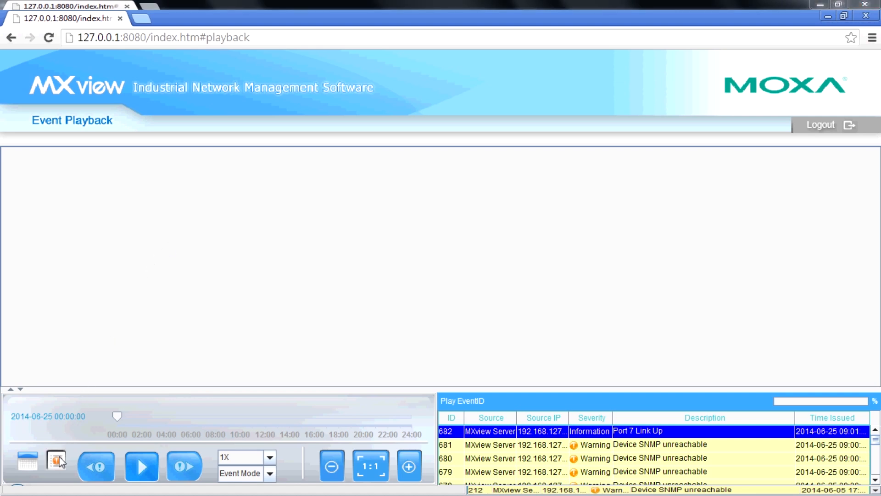
Show all of the day's events and select 'Device Configuration has changed' for 192.168.127.1
{"action": "left_click", "coordinate": [51, 462]}
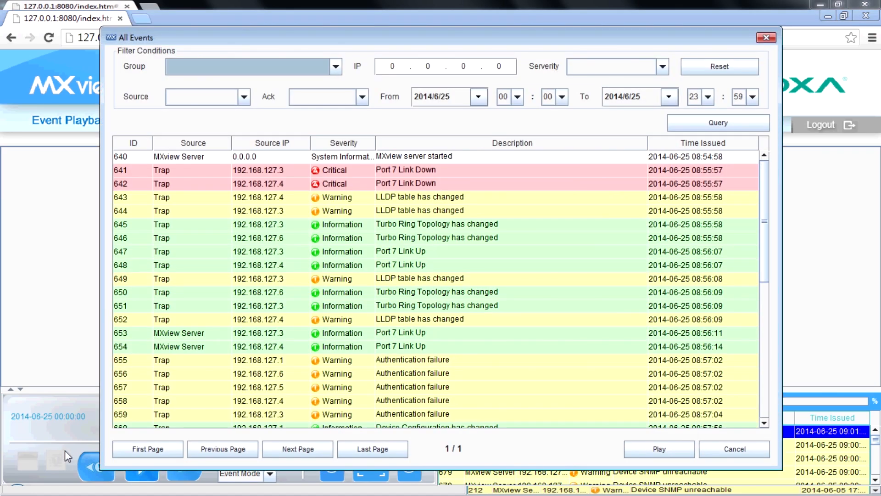
{"action": "scroll", "scroll_direction": "down", "scroll_amount": 3}
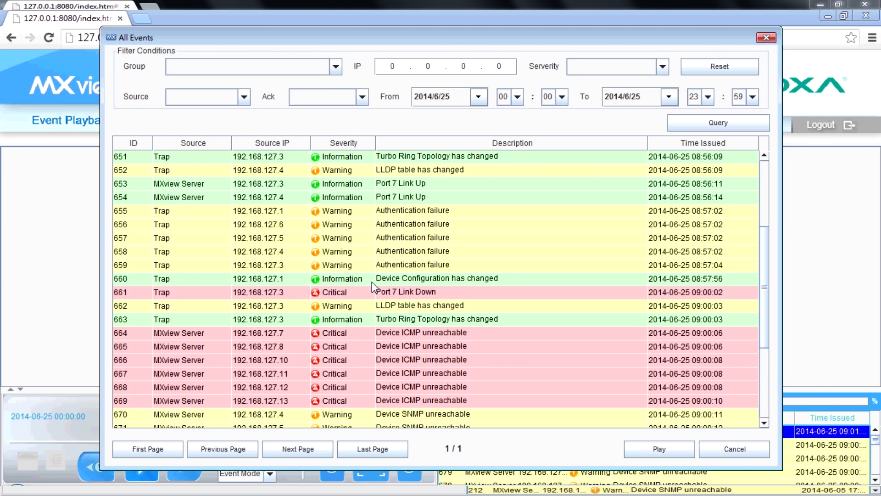
{"action": "left_click", "coordinate": [659, 449]}
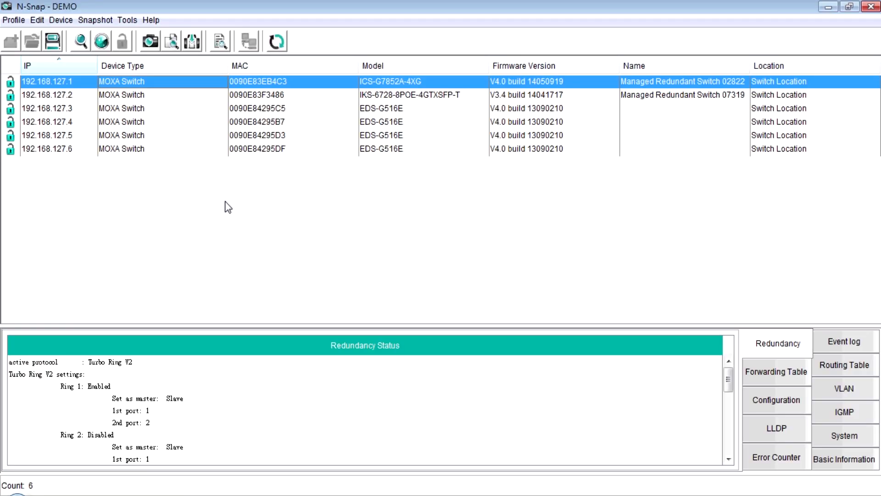
{"action": "mouse_move", "coordinate": [169, 41]}
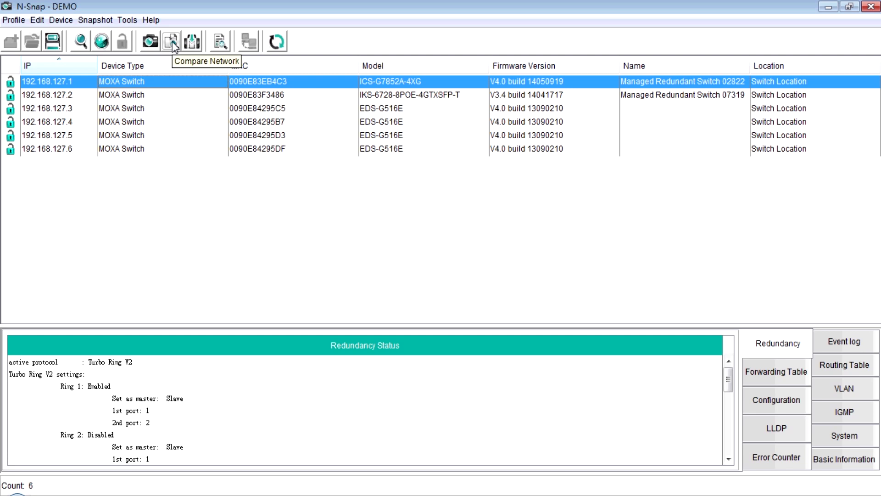
Compare the current network against the DEMO snapshot with all items including IGMP table checked
{"action": "left_click", "coordinate": [169, 40]}
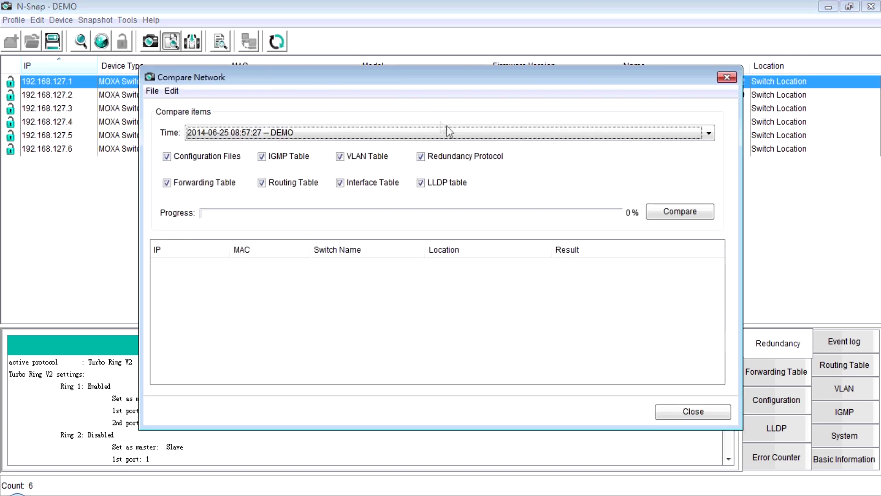
{"action": "left_click", "coordinate": [709, 132]}
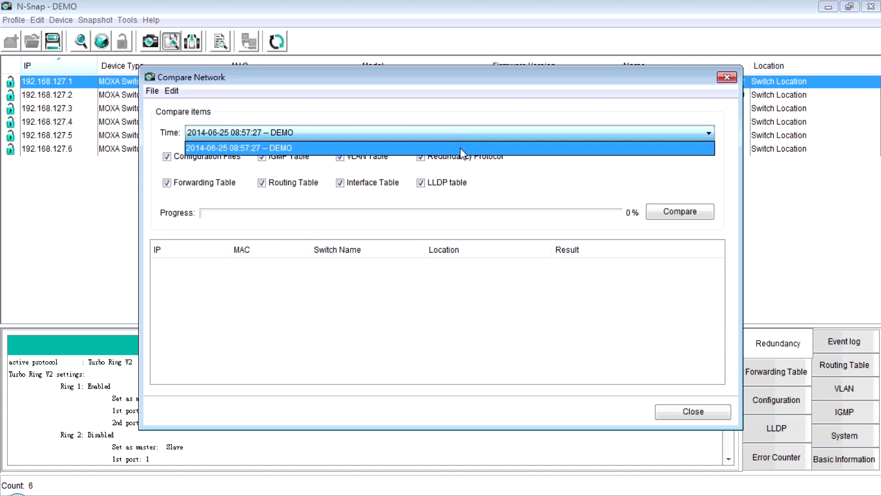
{"action": "left_click", "coordinate": [243, 147]}
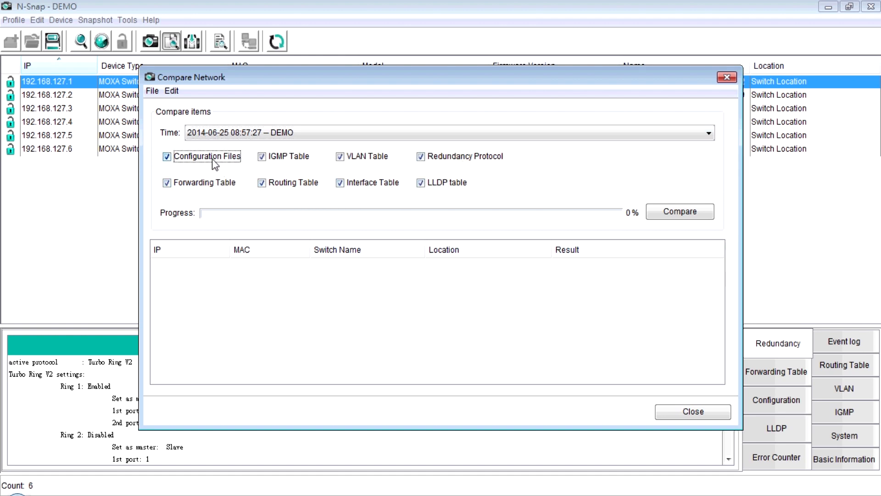
{"action": "left_click", "coordinate": [262, 156]}
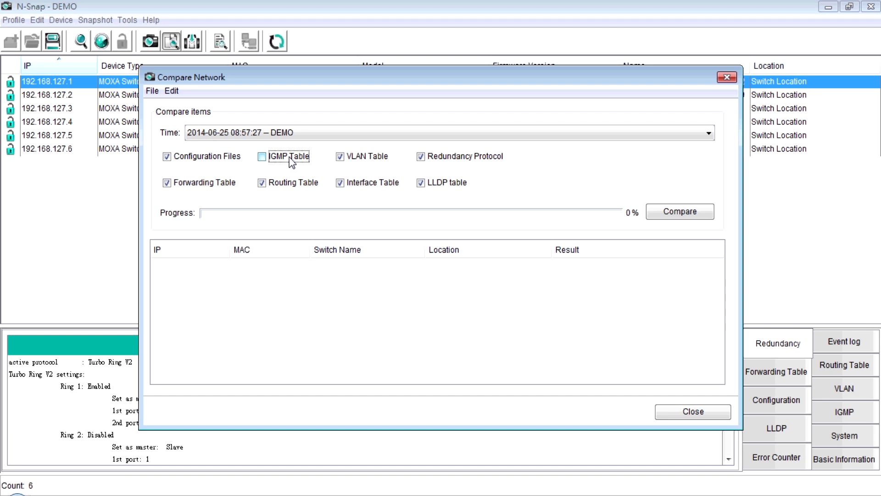
{"action": "left_click", "coordinate": [260, 156]}
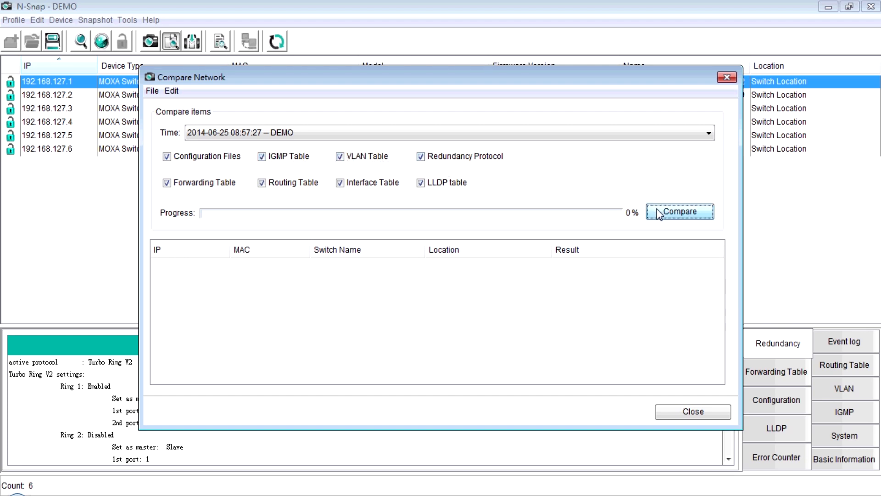
{"action": "left_click", "coordinate": [680, 211]}
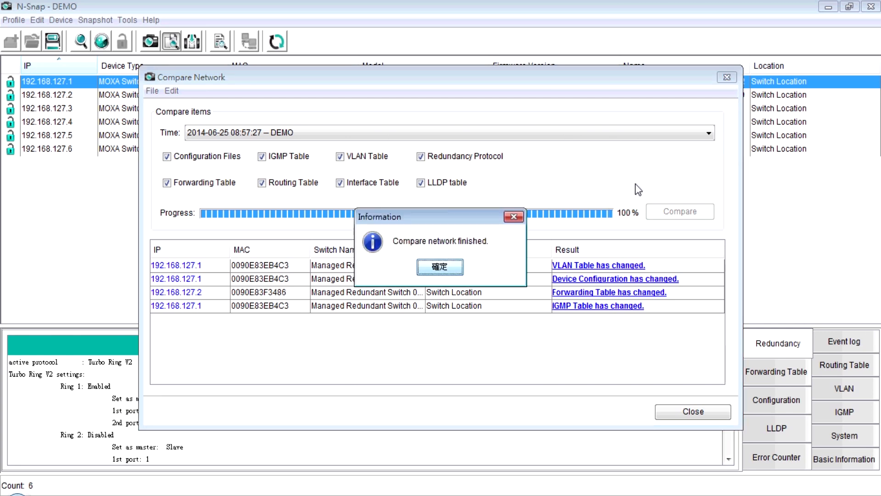
{"action": "left_click", "coordinate": [441, 267]}
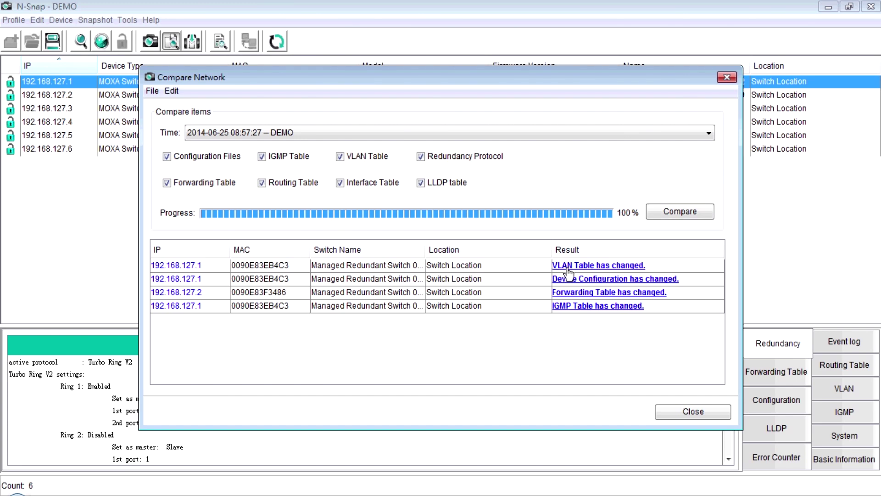
Show the 'VLAN Table has changed' result for 192.168.127.1 as a side-by-side diff
{"action": "left_click", "coordinate": [598, 265]}
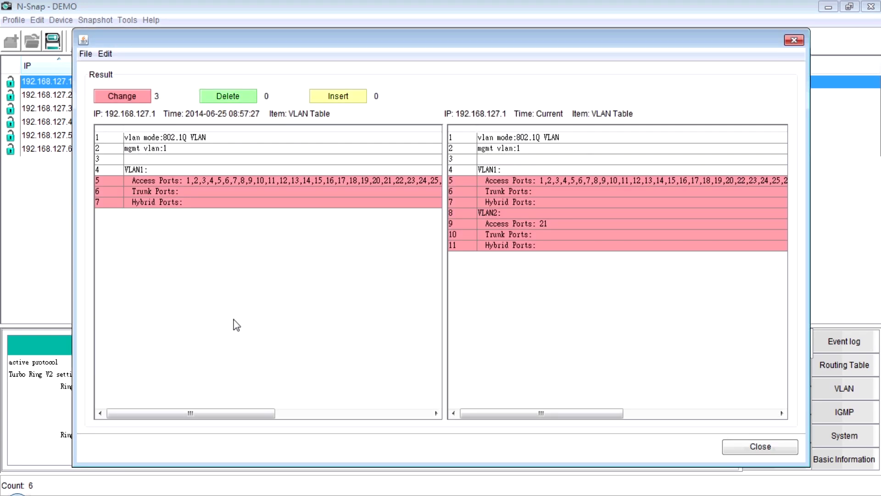
{"action": "mouse_move", "coordinate": [609, 275]}
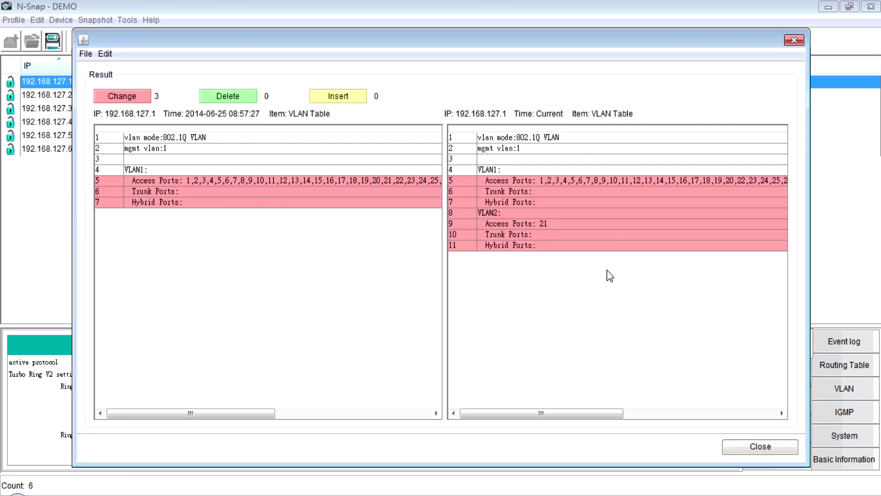
{"action": "mouse_move", "coordinate": [646, 297]}
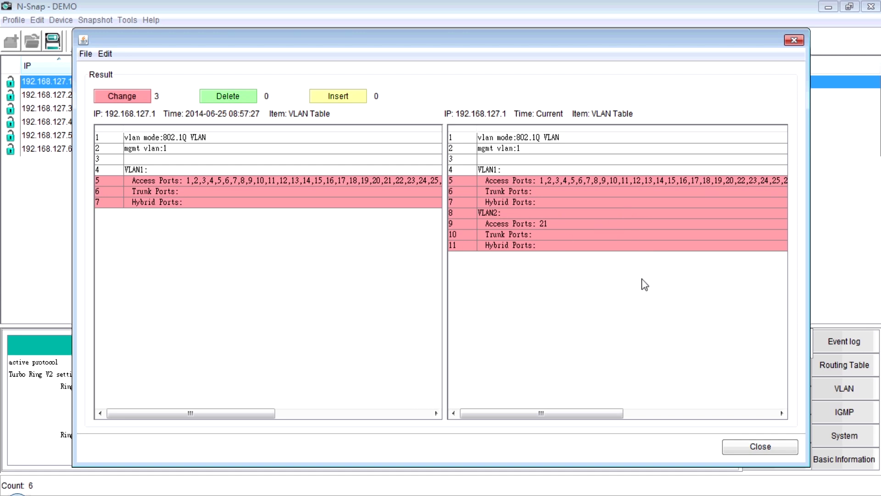
{"action": "mouse_move", "coordinate": [480, 220]}
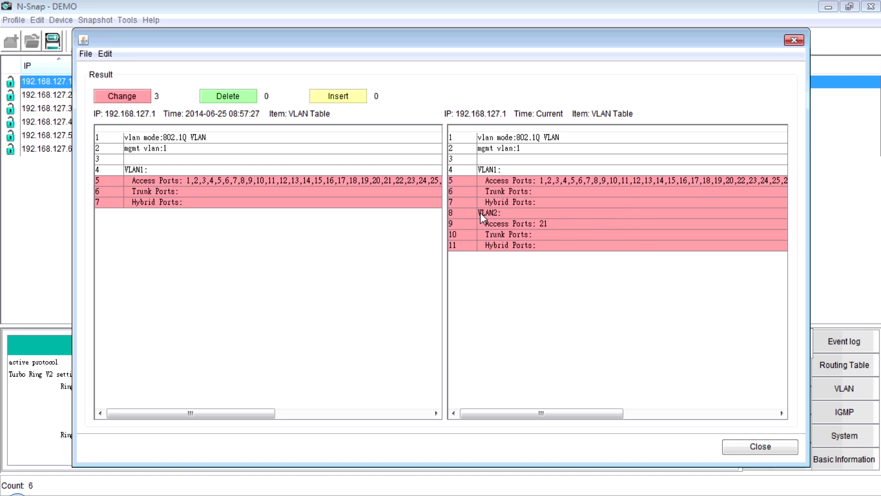
{"action": "mouse_move", "coordinate": [529, 237]}
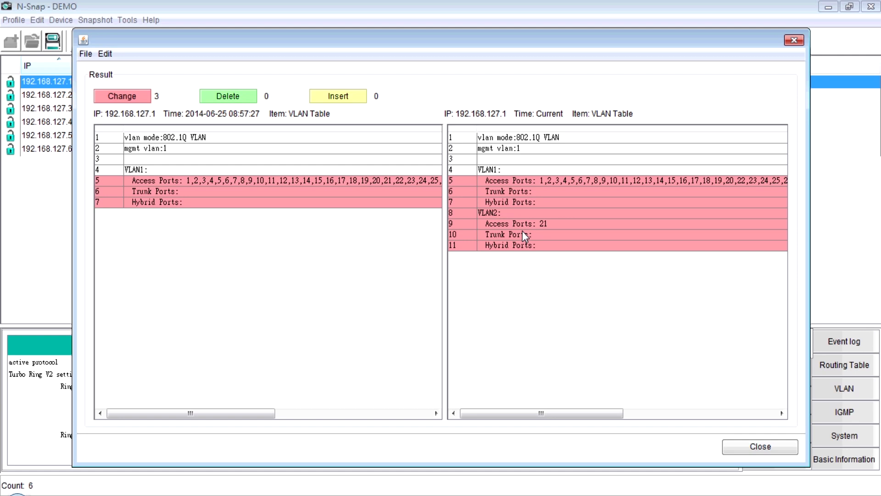
{"action": "mouse_move", "coordinate": [549, 245]}
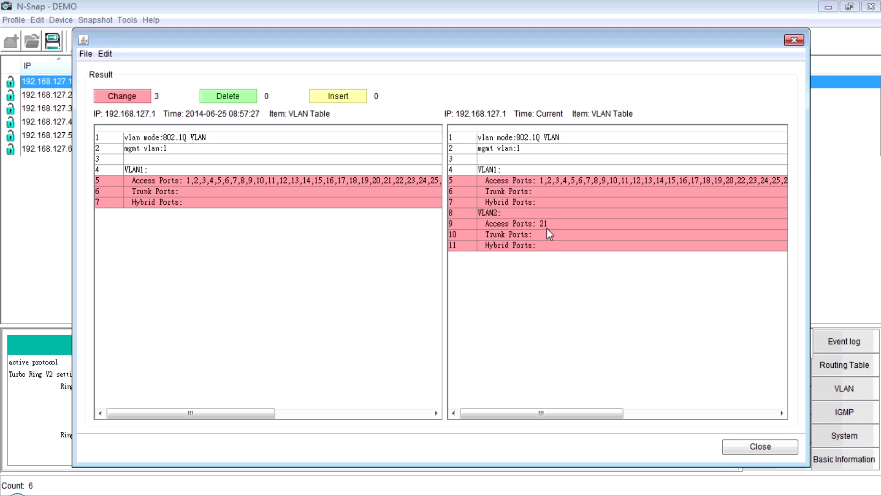